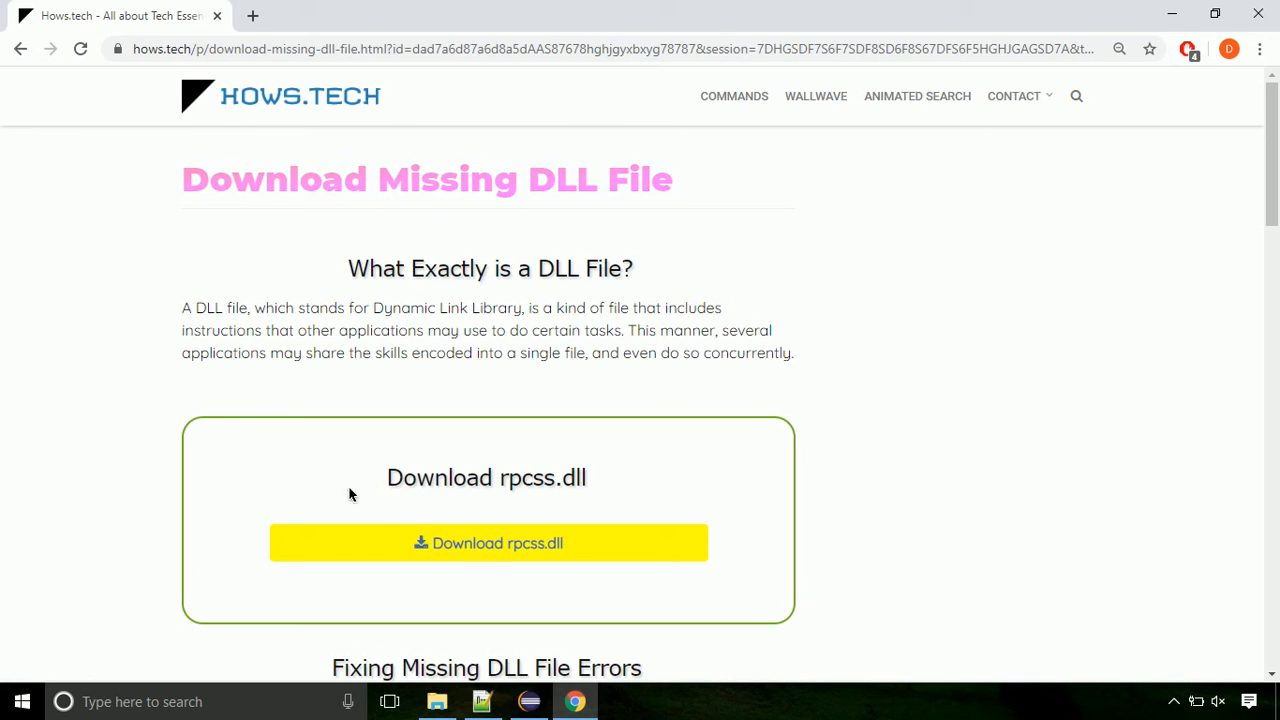
mouse_move(488, 543)
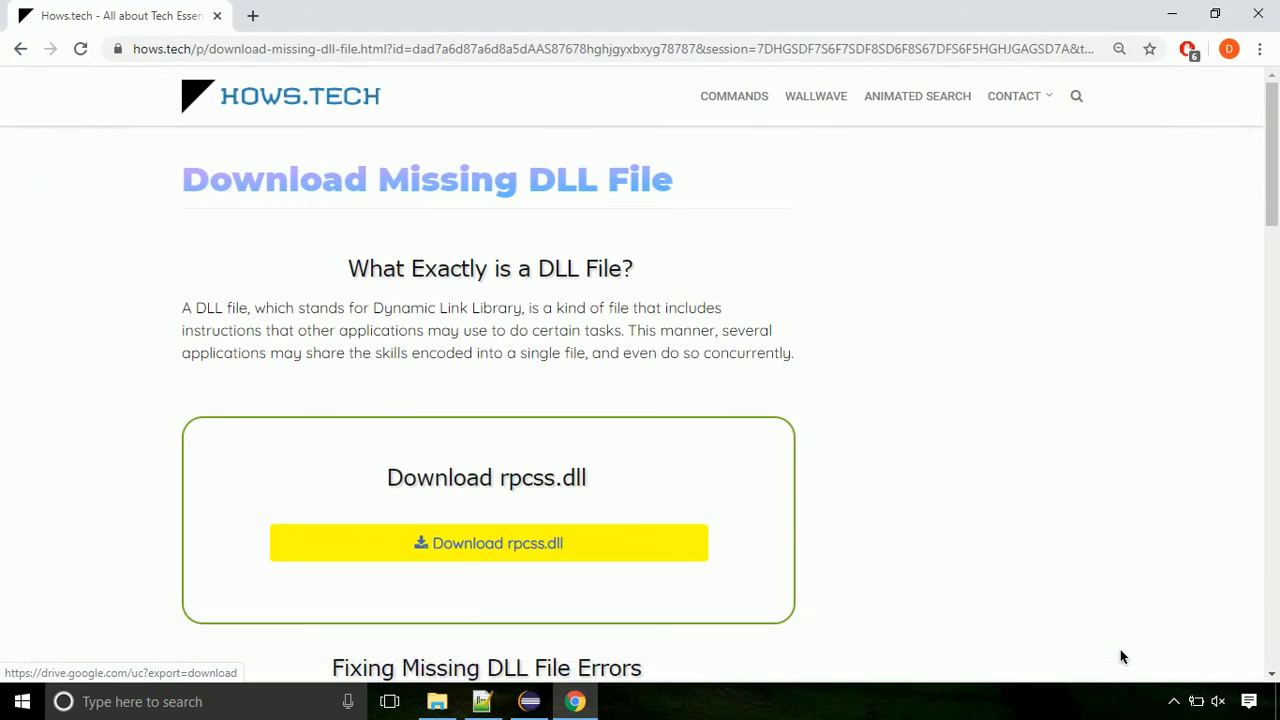
Step: Download rpcss.dll from the download page and open its Downloads folder
click(487, 543)
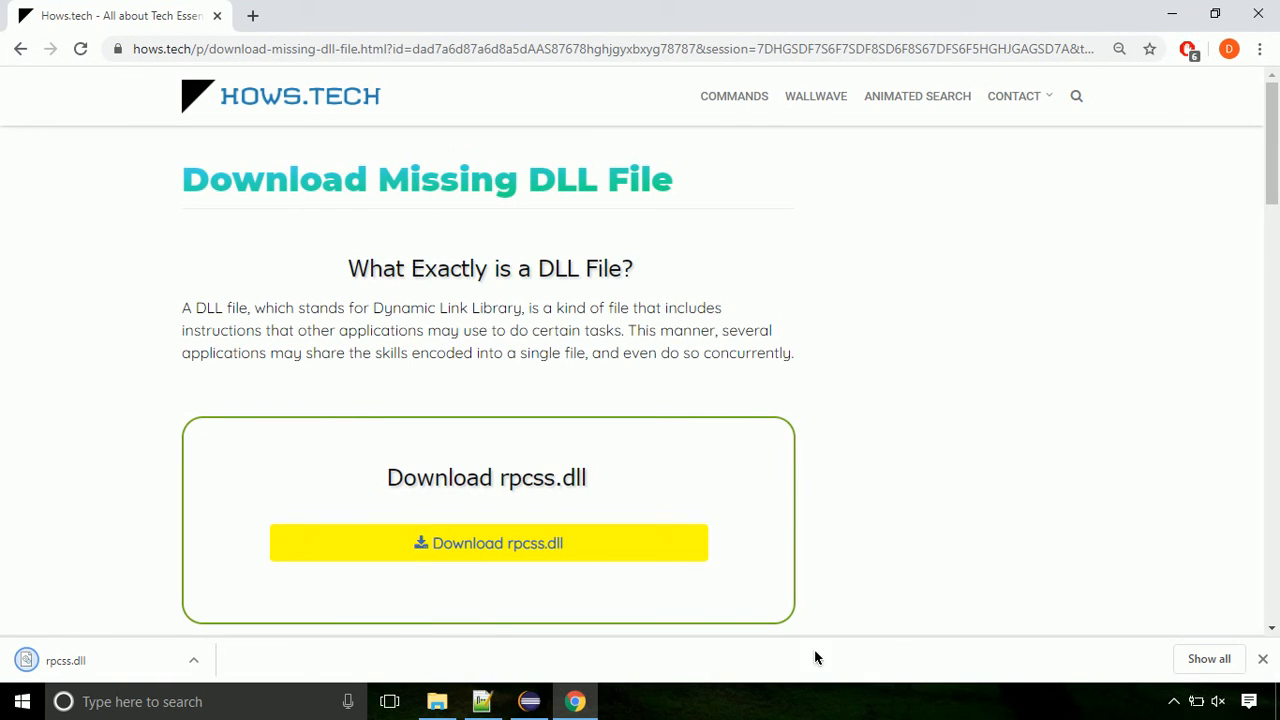
click(194, 660)
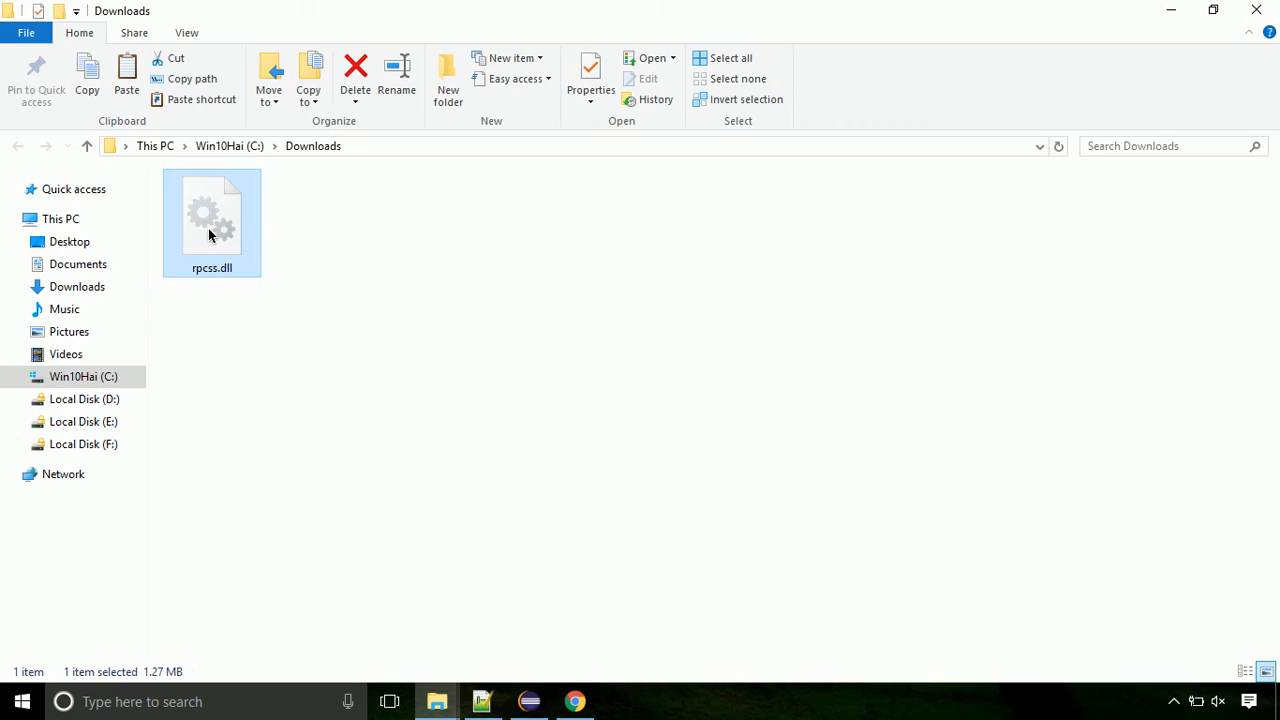
Step: Copy rpcss.dll from the Downloads folder via its right-click menu
right_click(211, 220)
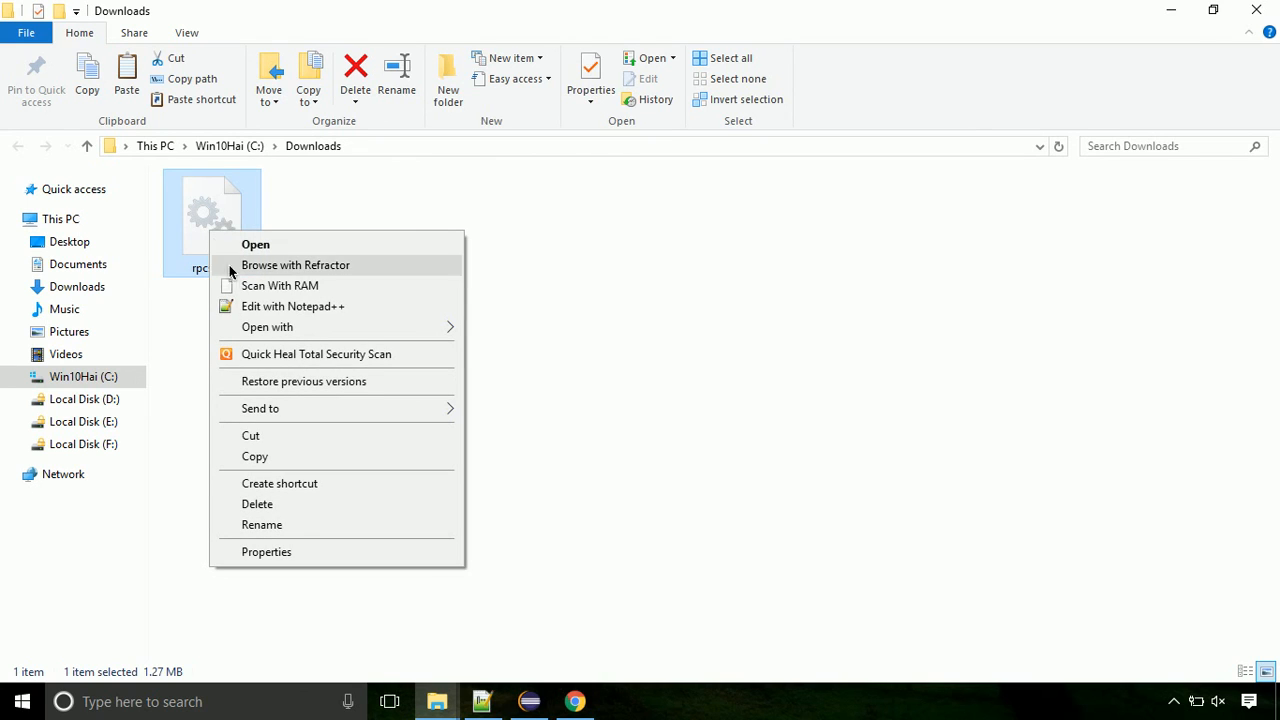
click(254, 456)
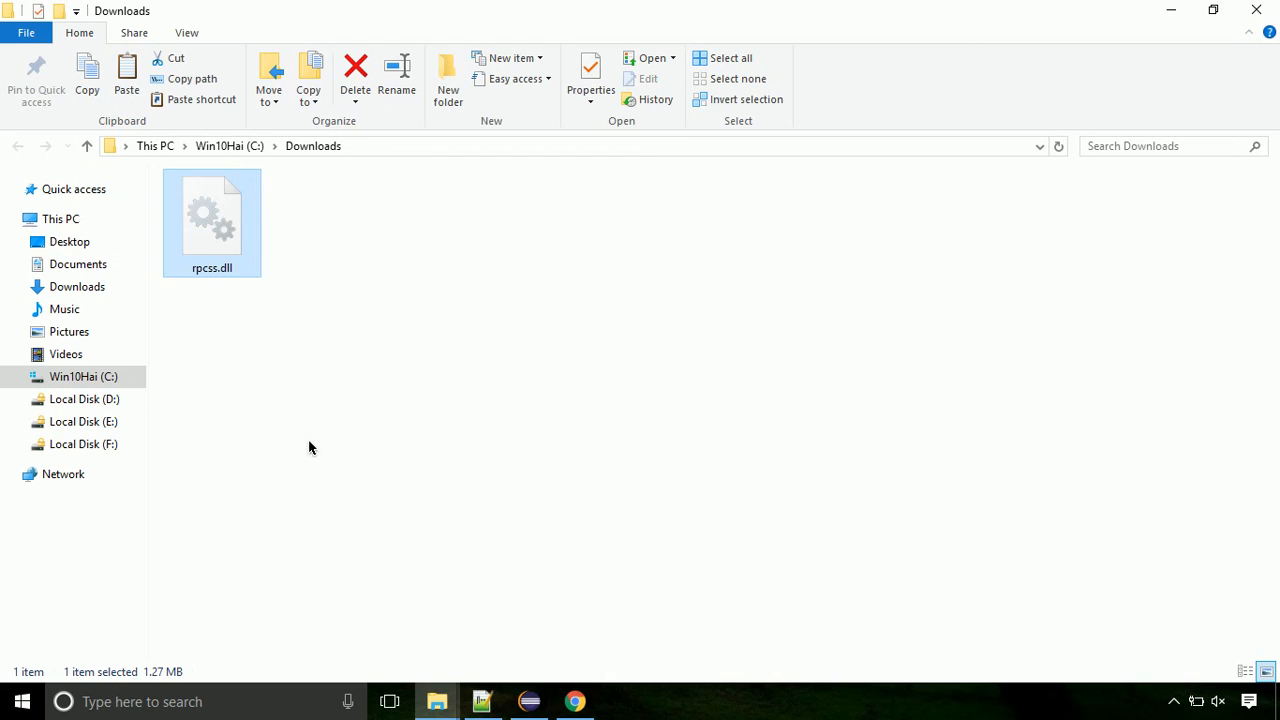
Step: Navigate from drive C: through Windows into System32 and right-click empty space
click(83, 376)
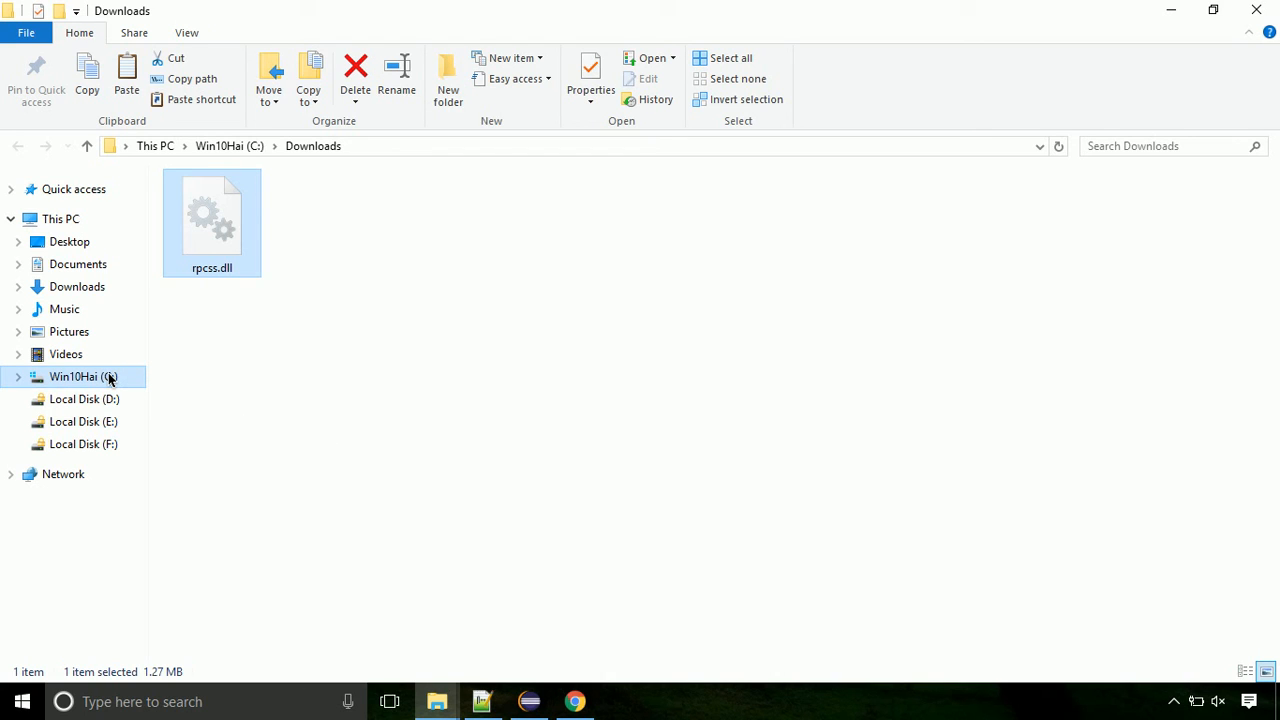
click(75, 376)
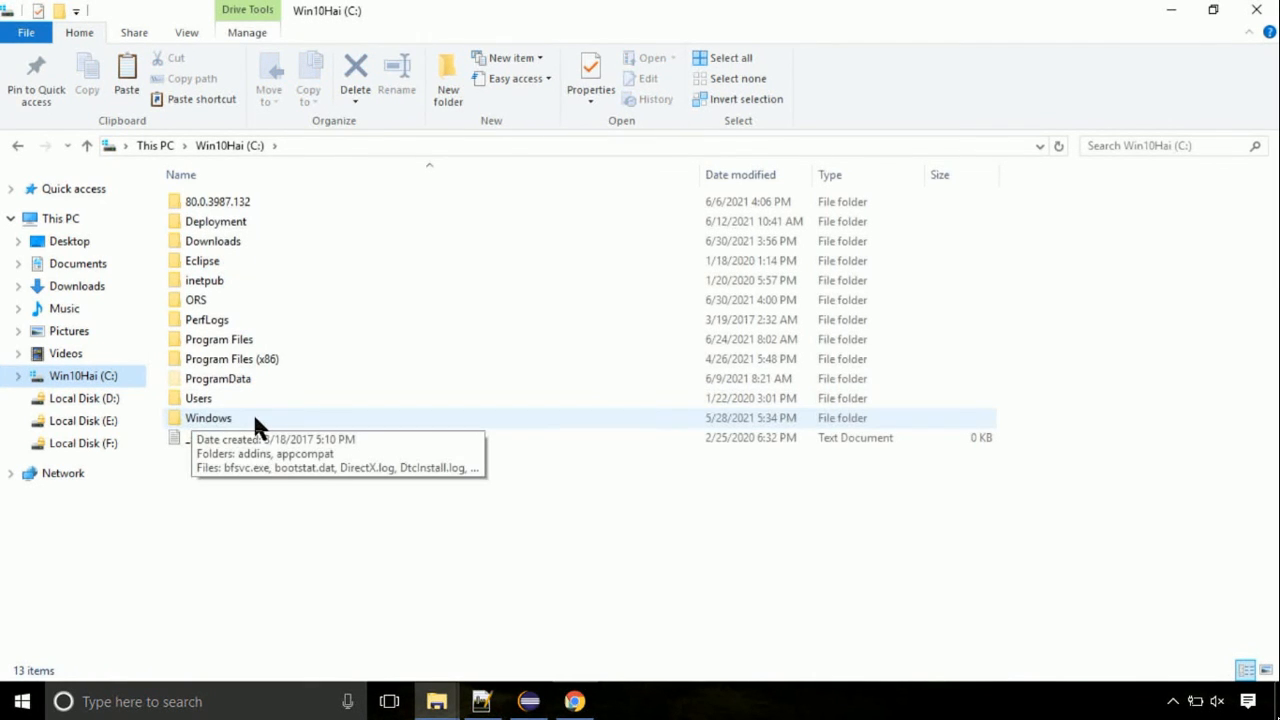
double_click(208, 418)
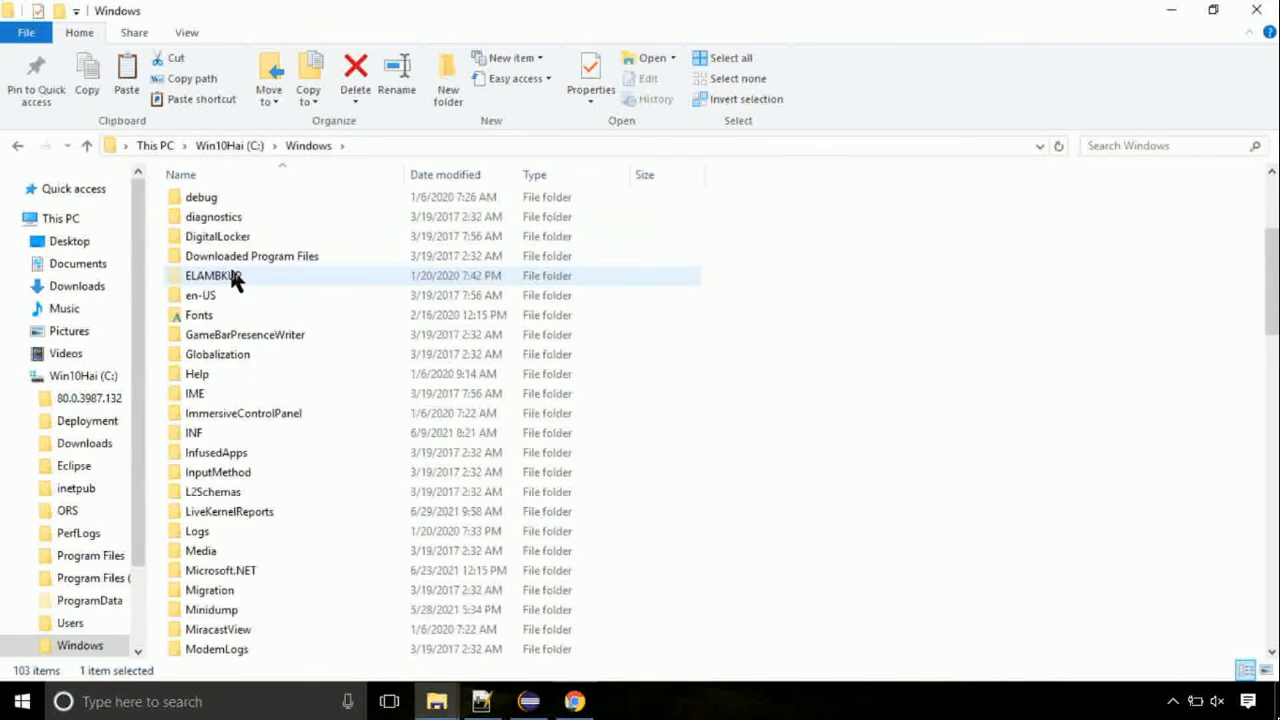
scroll(down, 3)
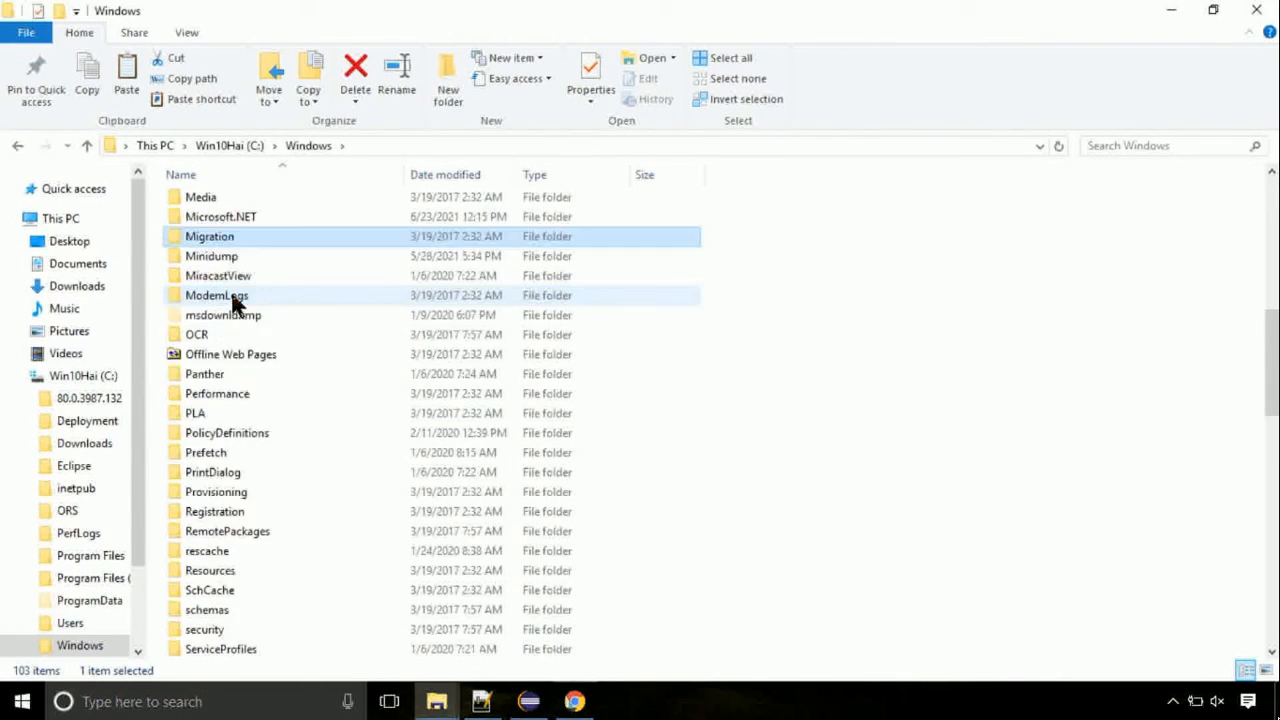
scroll(down, 3)
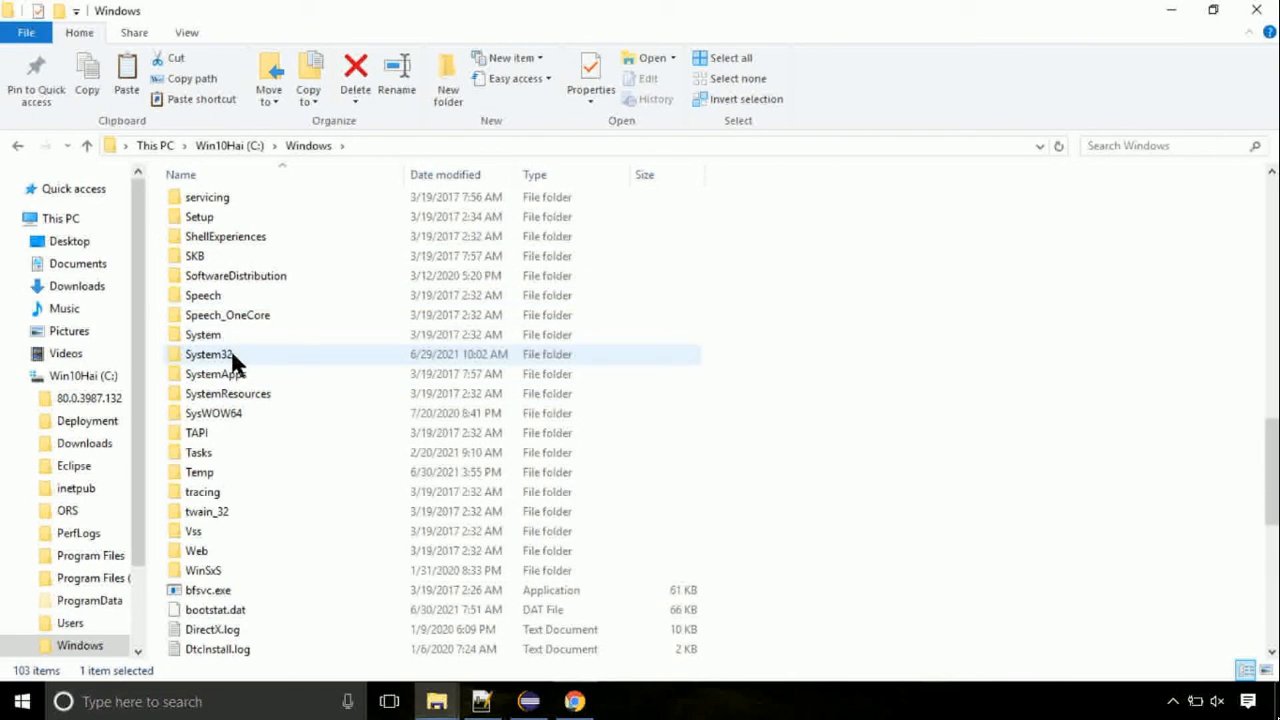
double_click(210, 354)
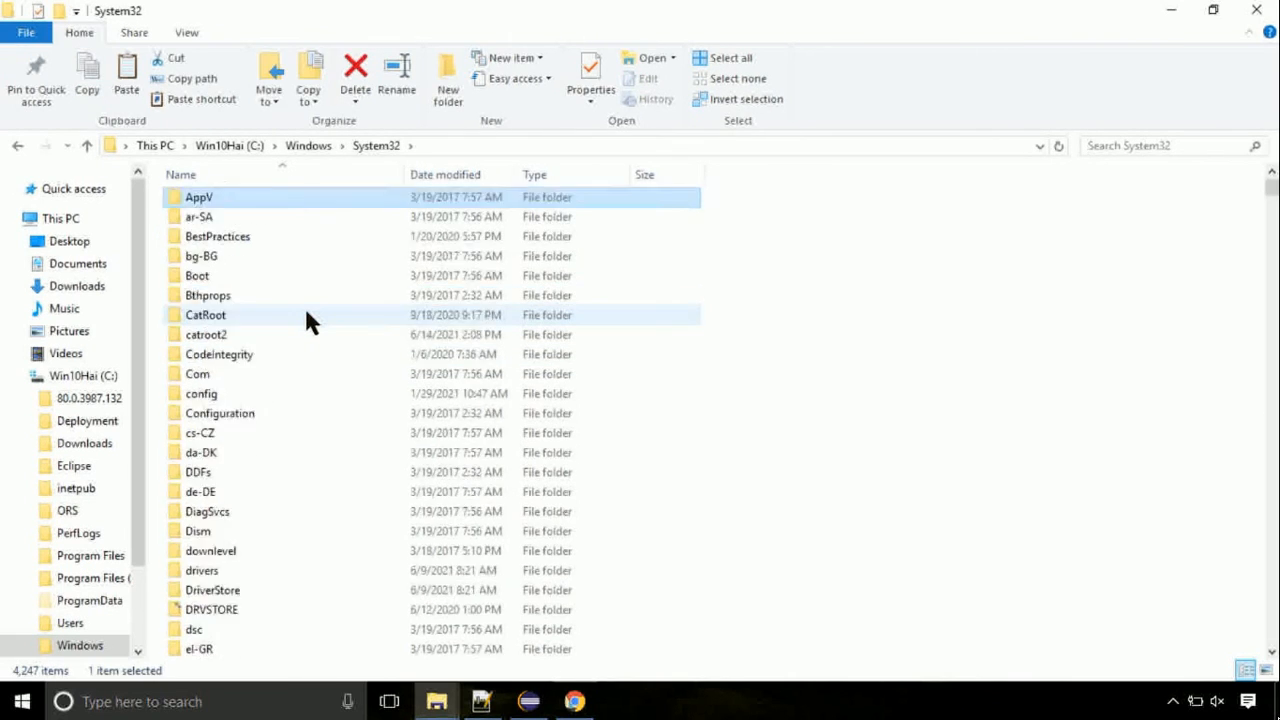
scroll(down, 3)
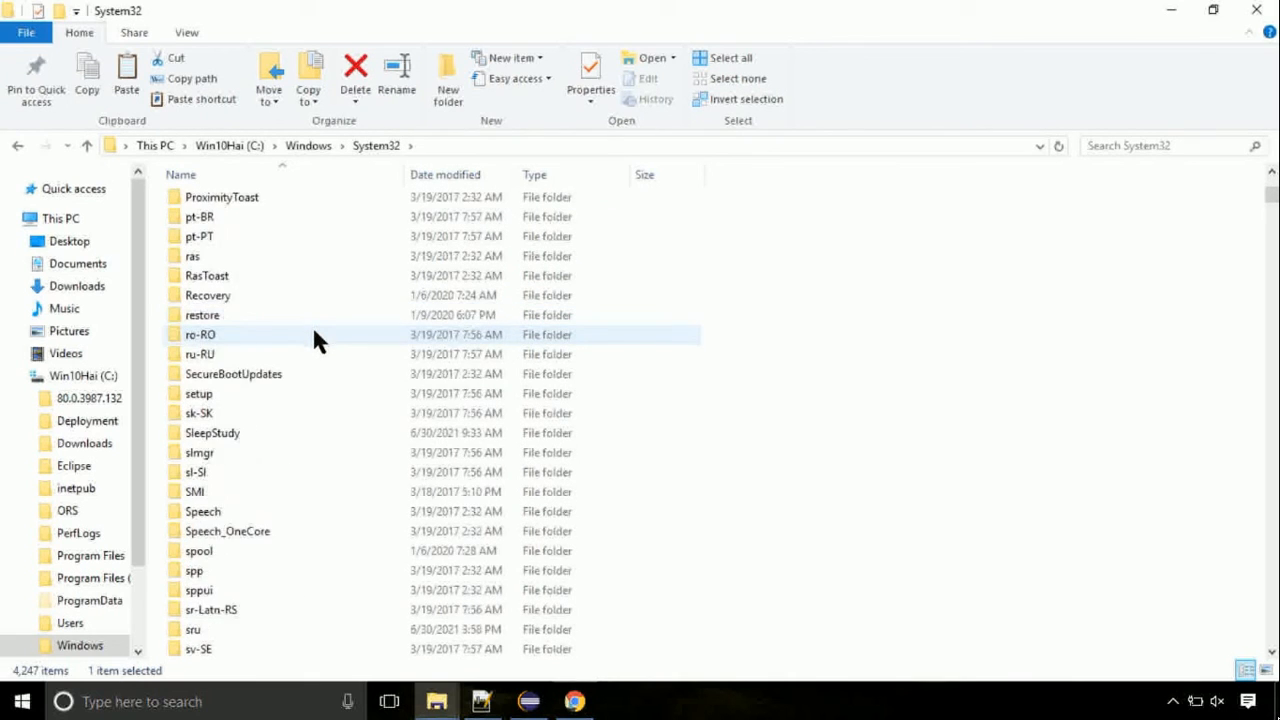
right_click(980, 320)
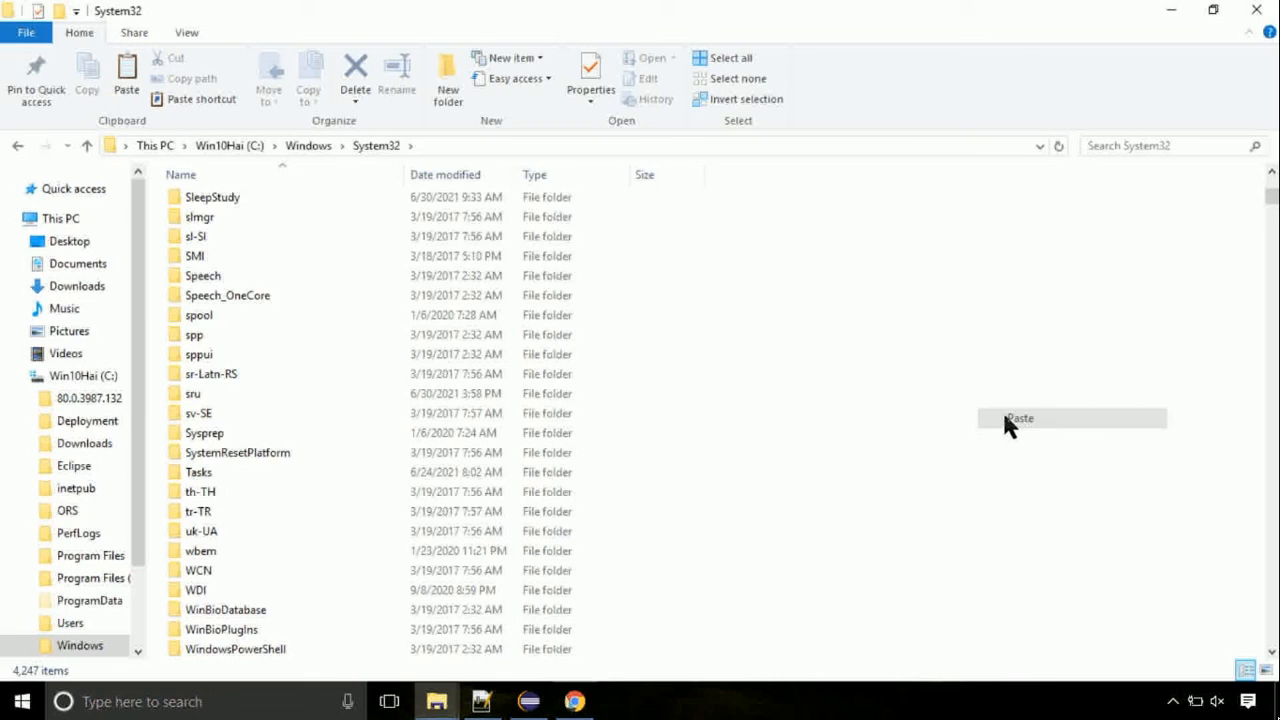
Step: Paste rpcss.dll into System32, clicking Continue on the access-denied prompt
click(1019, 418)
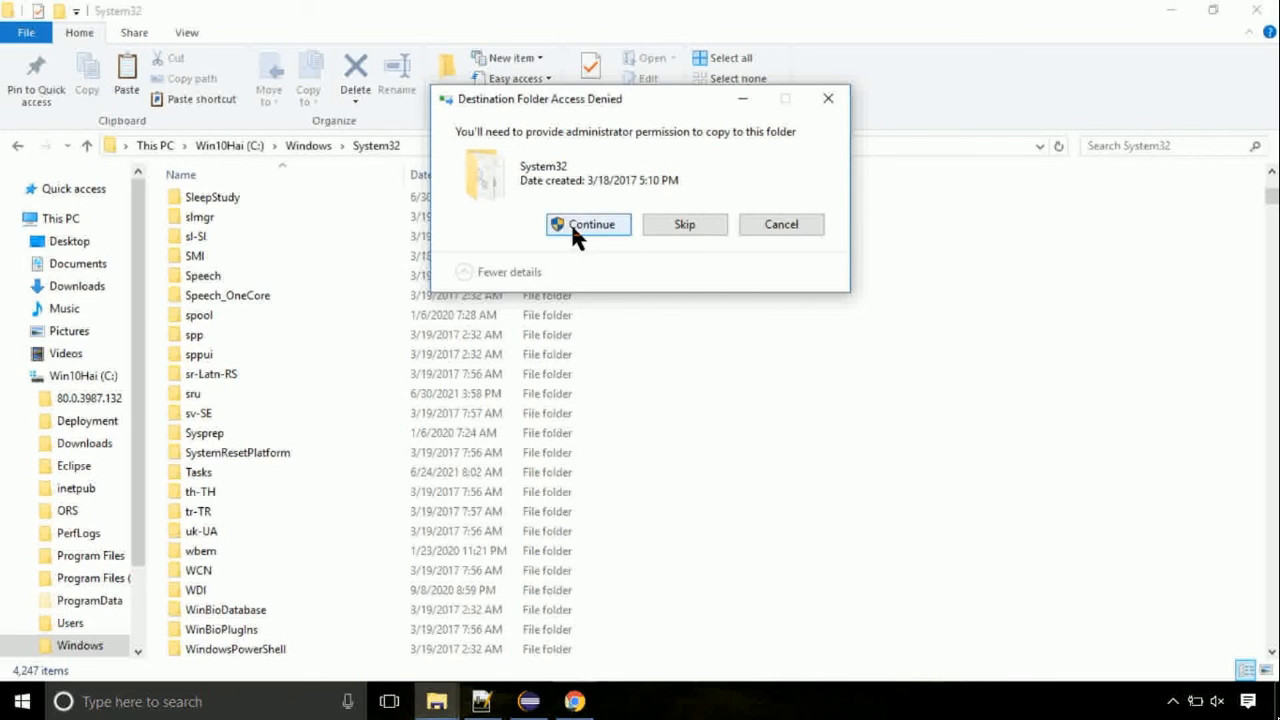
click(588, 224)
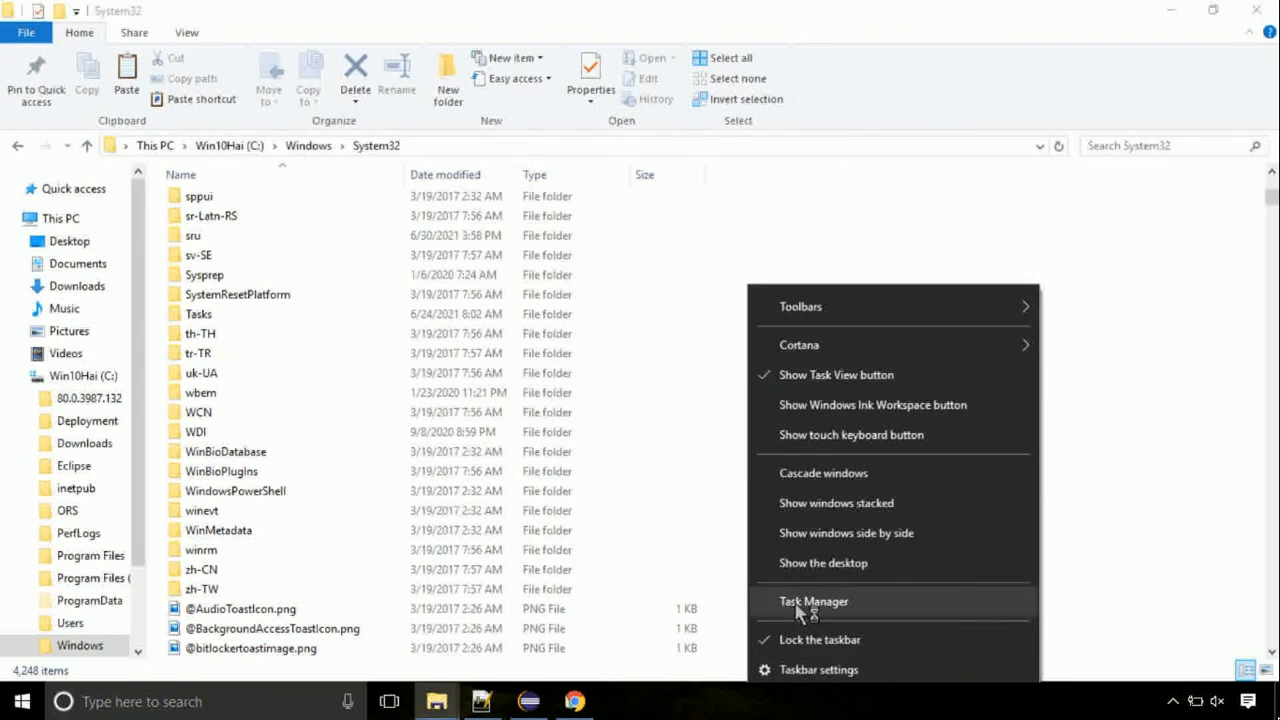
Step: Open and maximize Task Manager, then choose File > Run new task
click(813, 601)
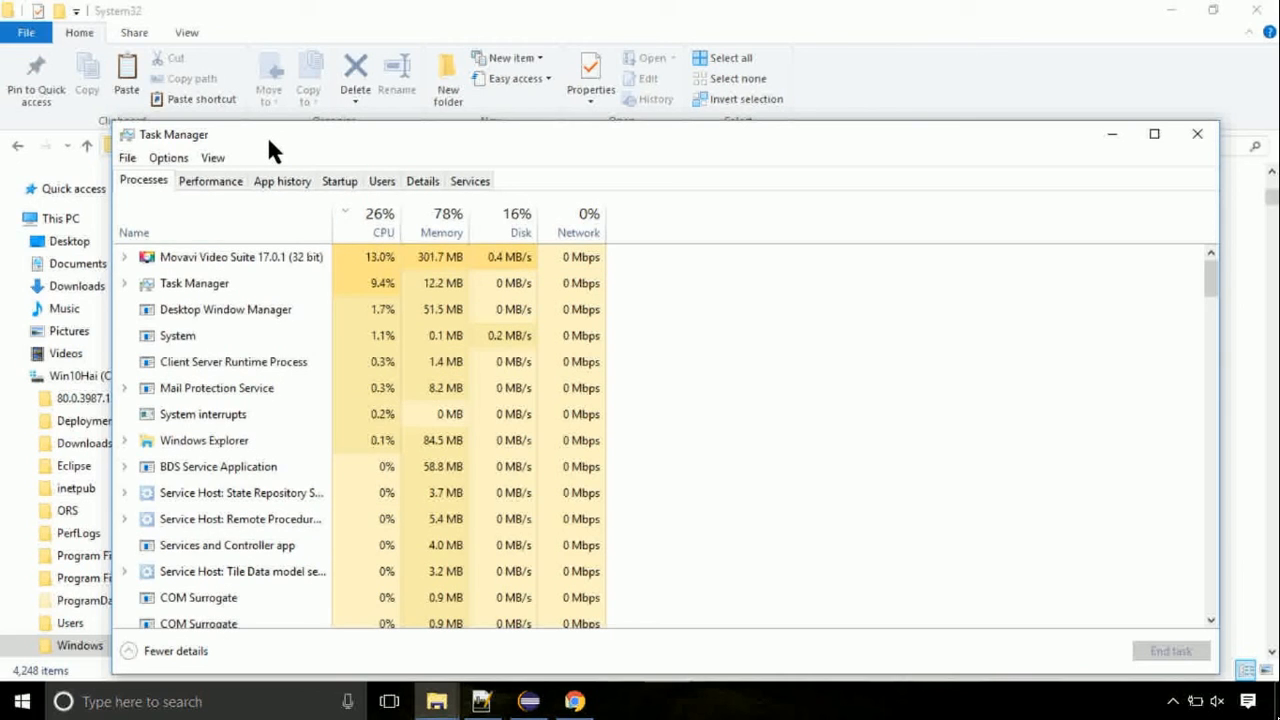
click(1153, 133)
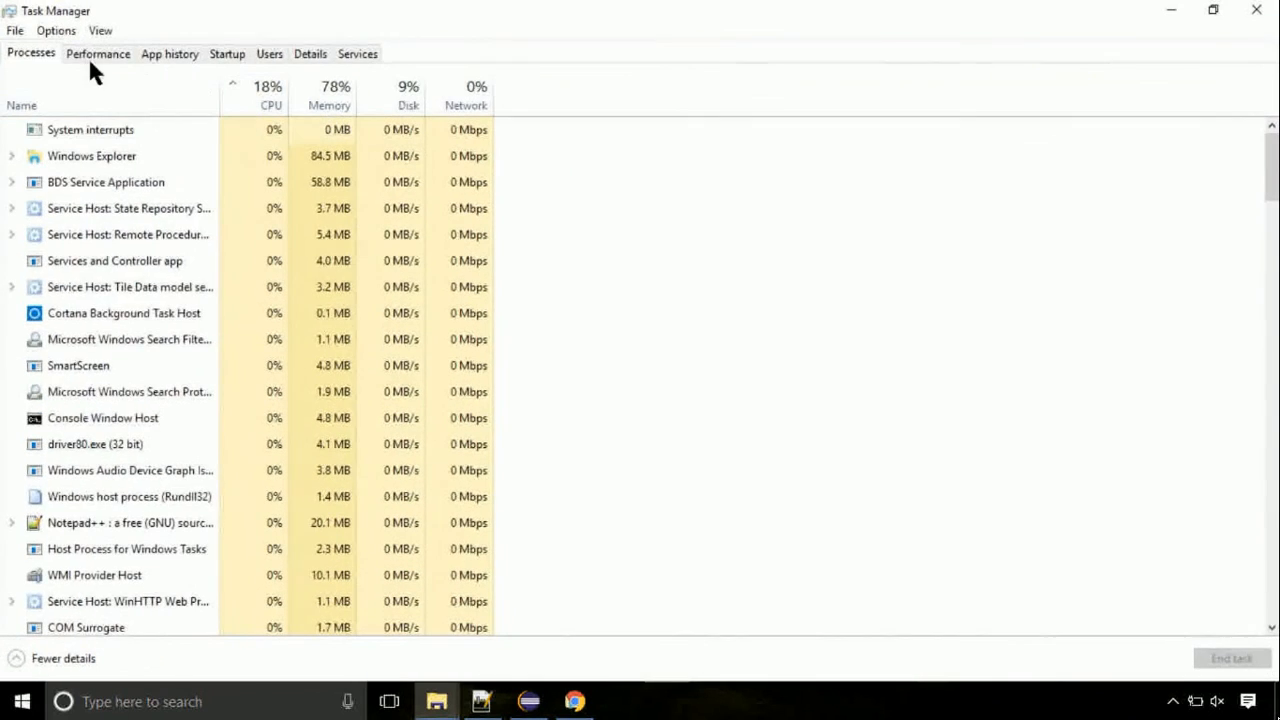
click(15, 30)
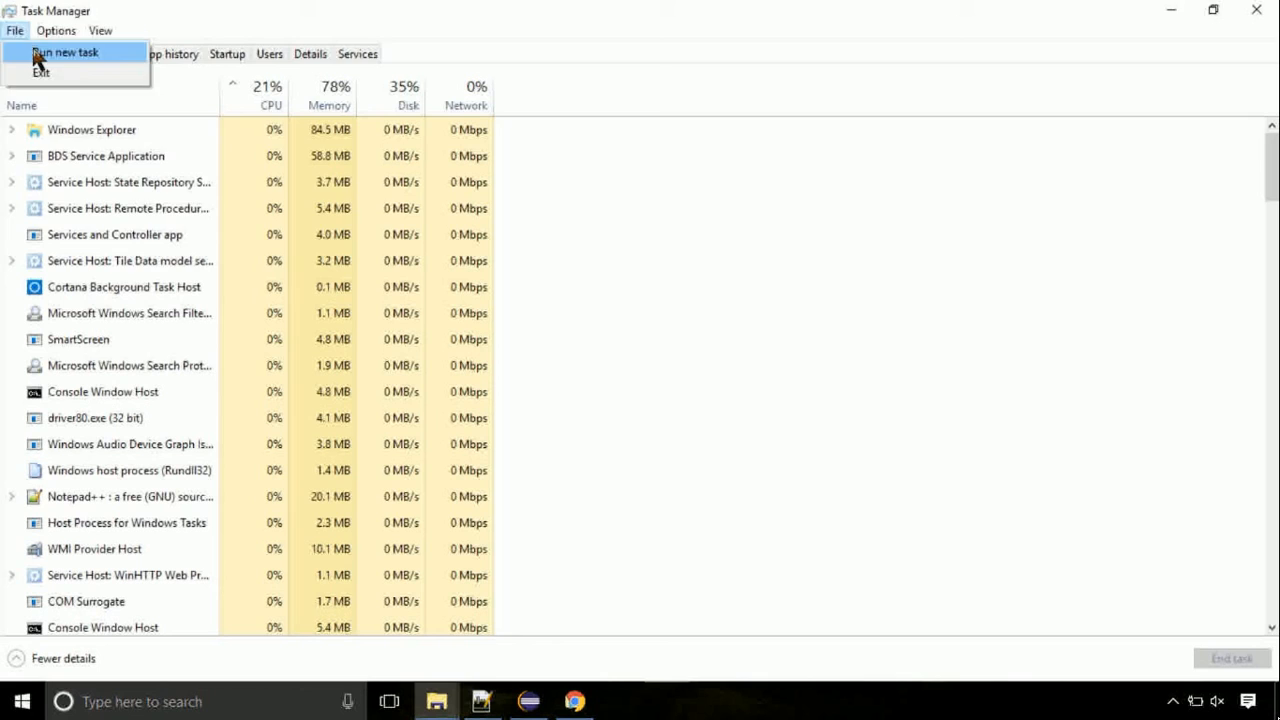
click(65, 52)
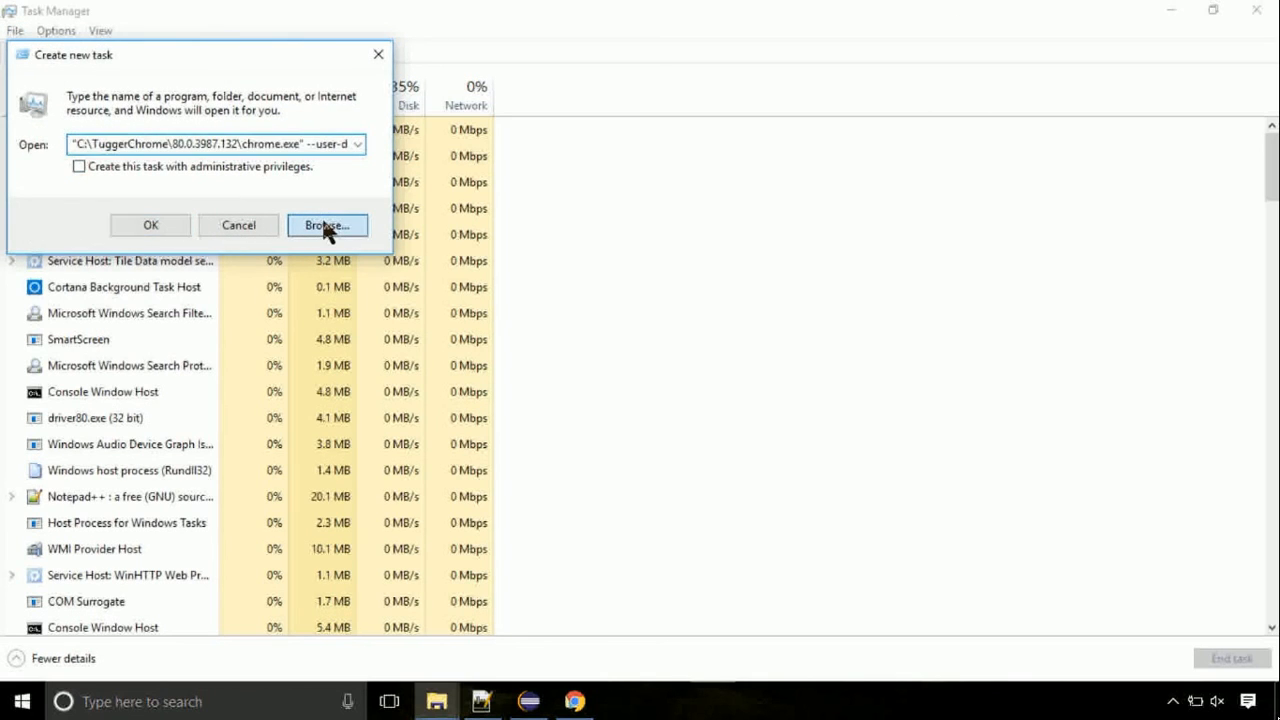
Step: Browse to C:\Windows\System32\cmd.exe and launch it with administrative privileges
click(326, 224)
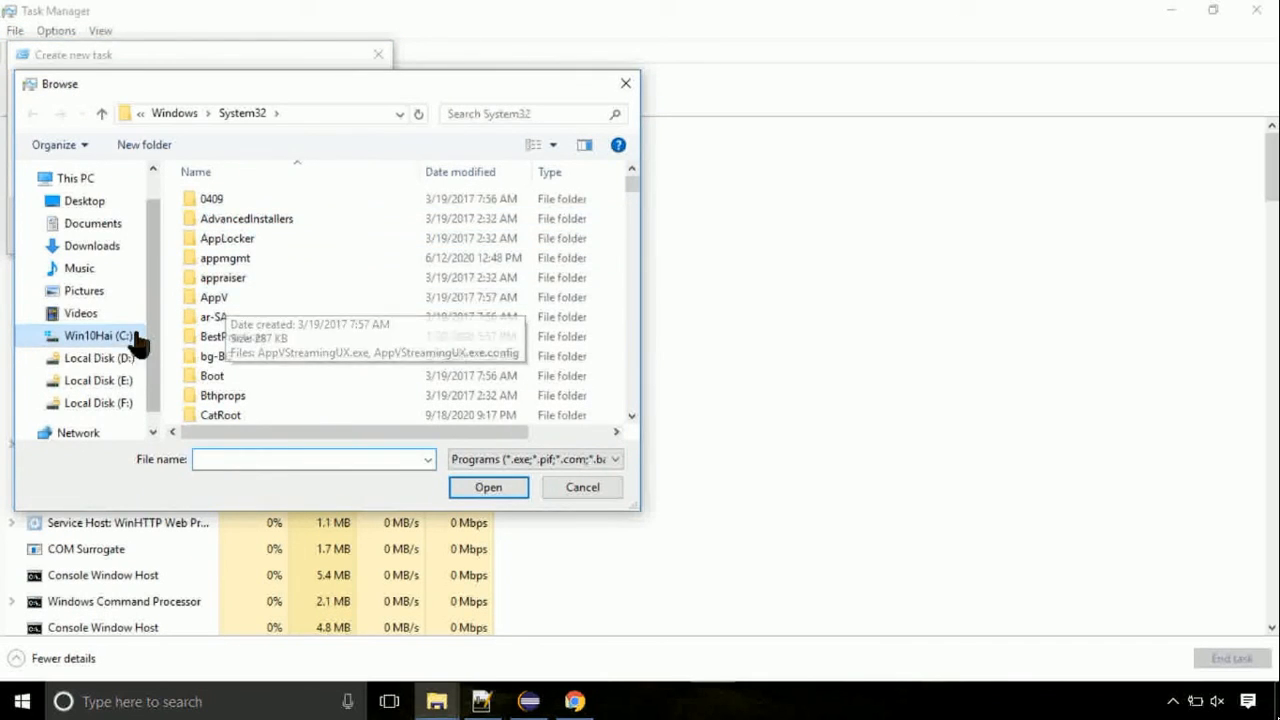
click(98, 335)
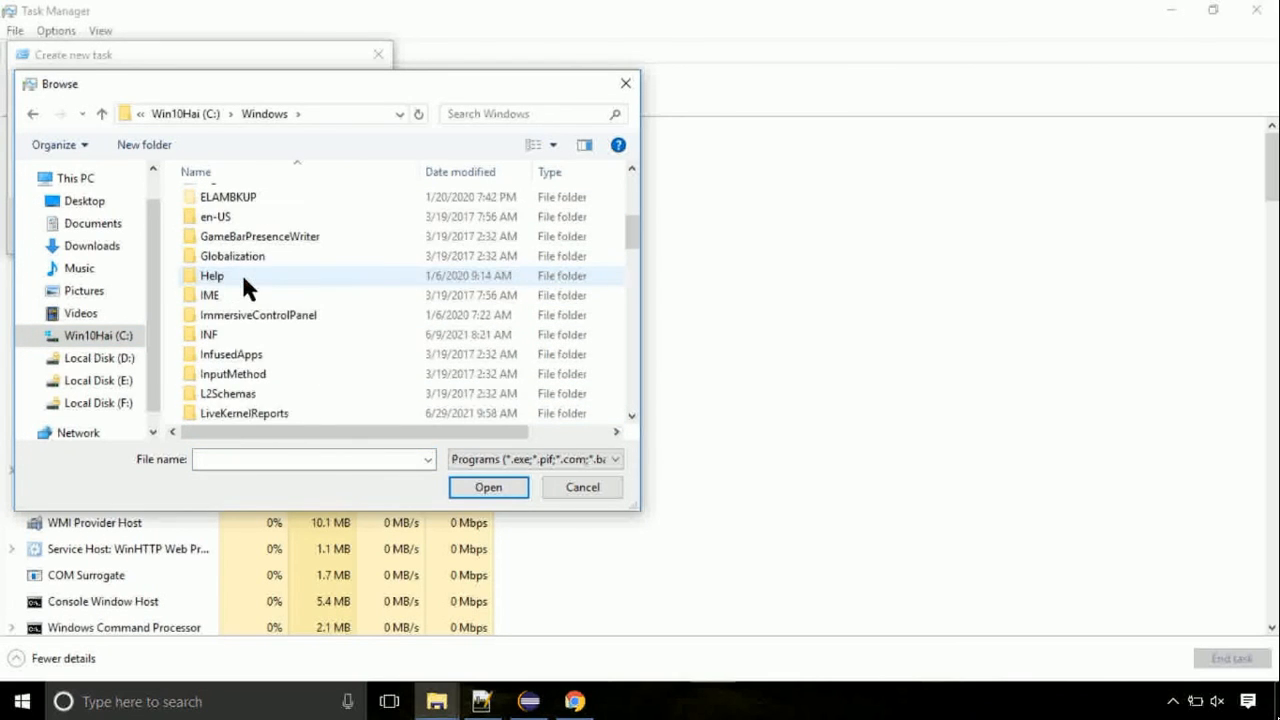
scroll(down, 3)
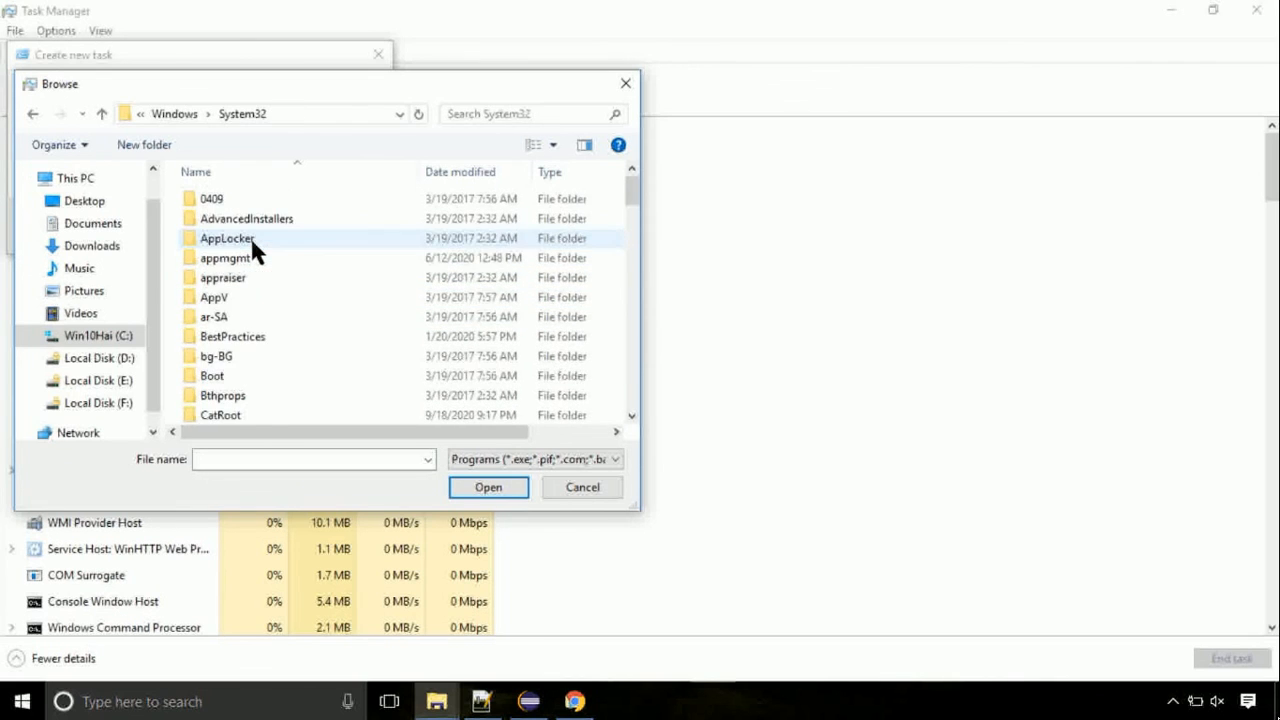
scroll(down, 3)
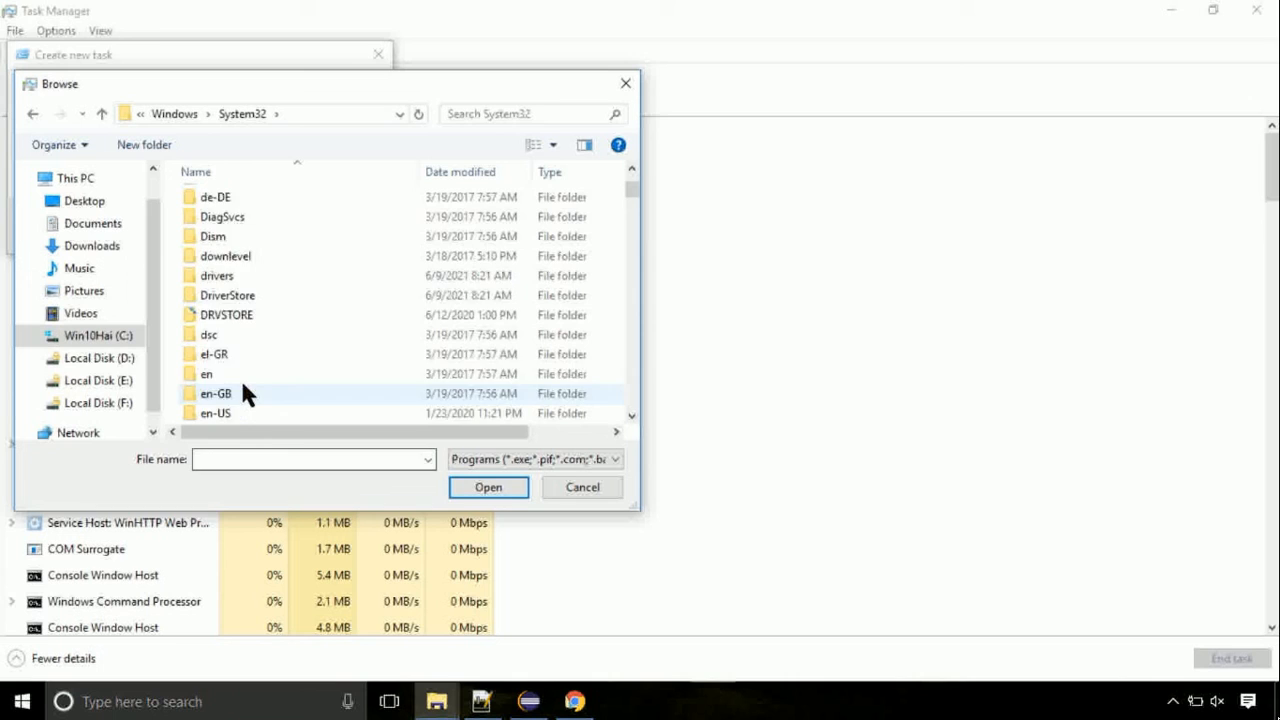
scroll(down, 3)
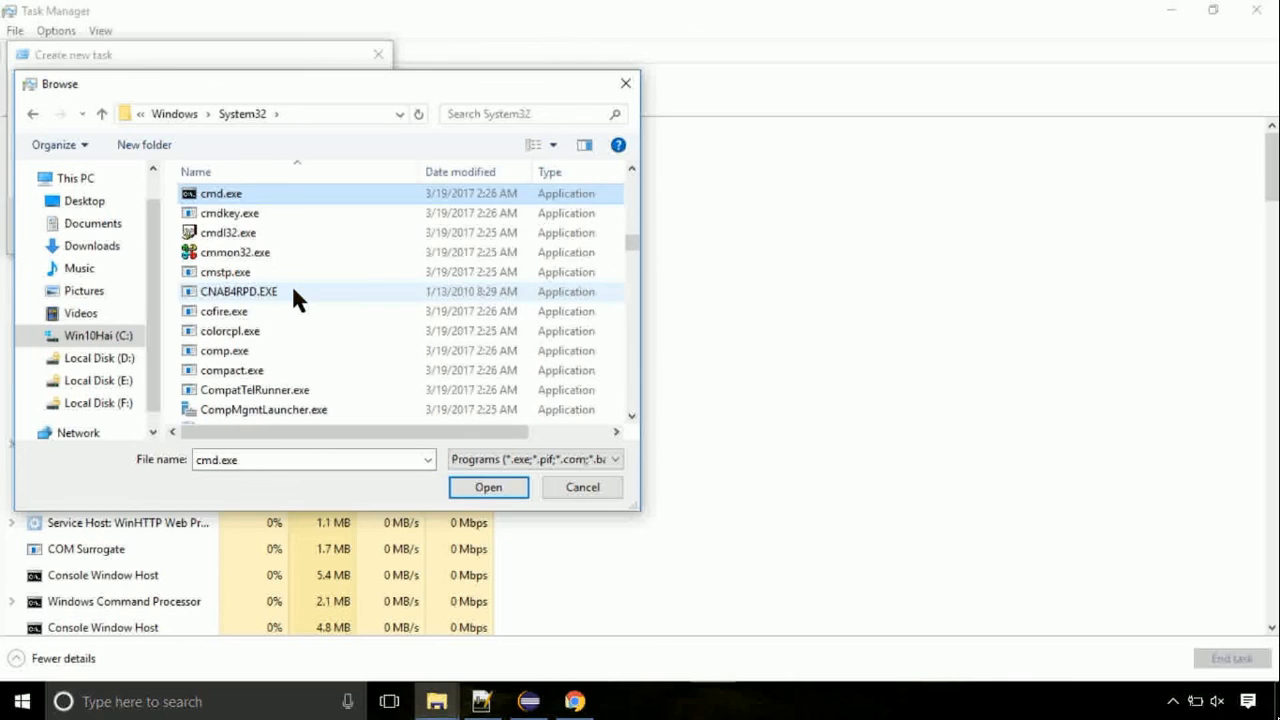
click(488, 487)
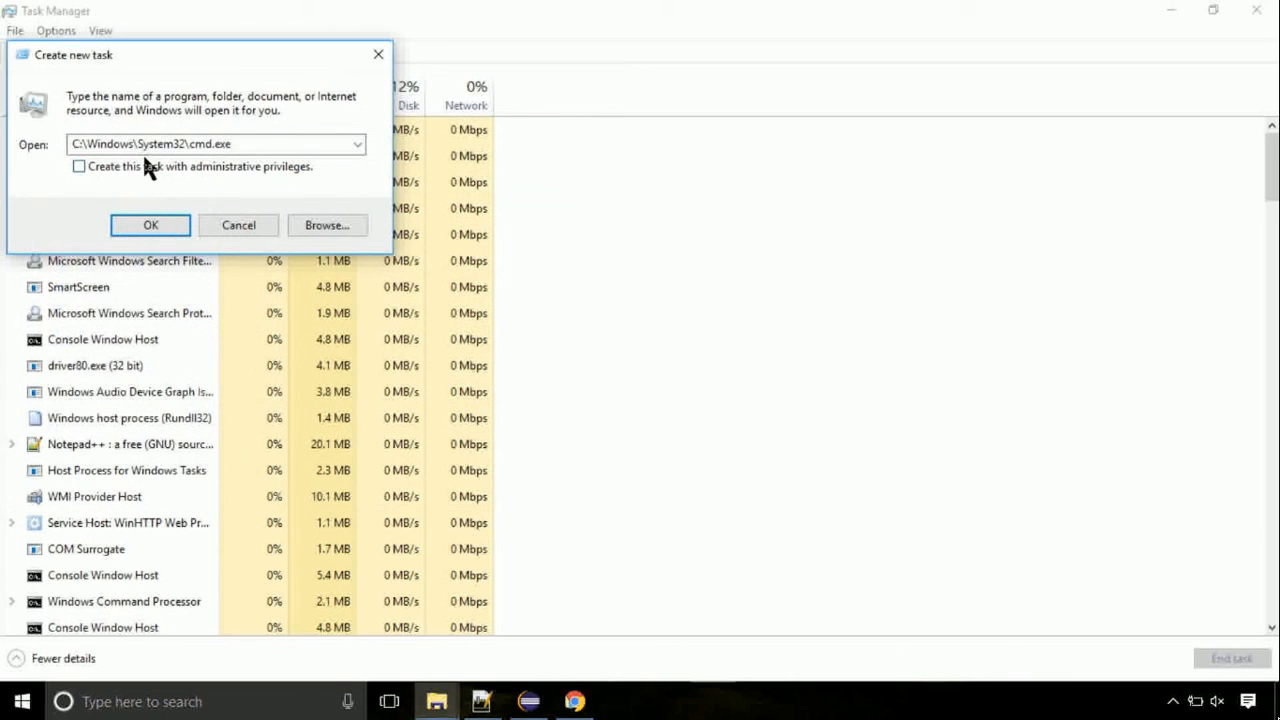
click(79, 166)
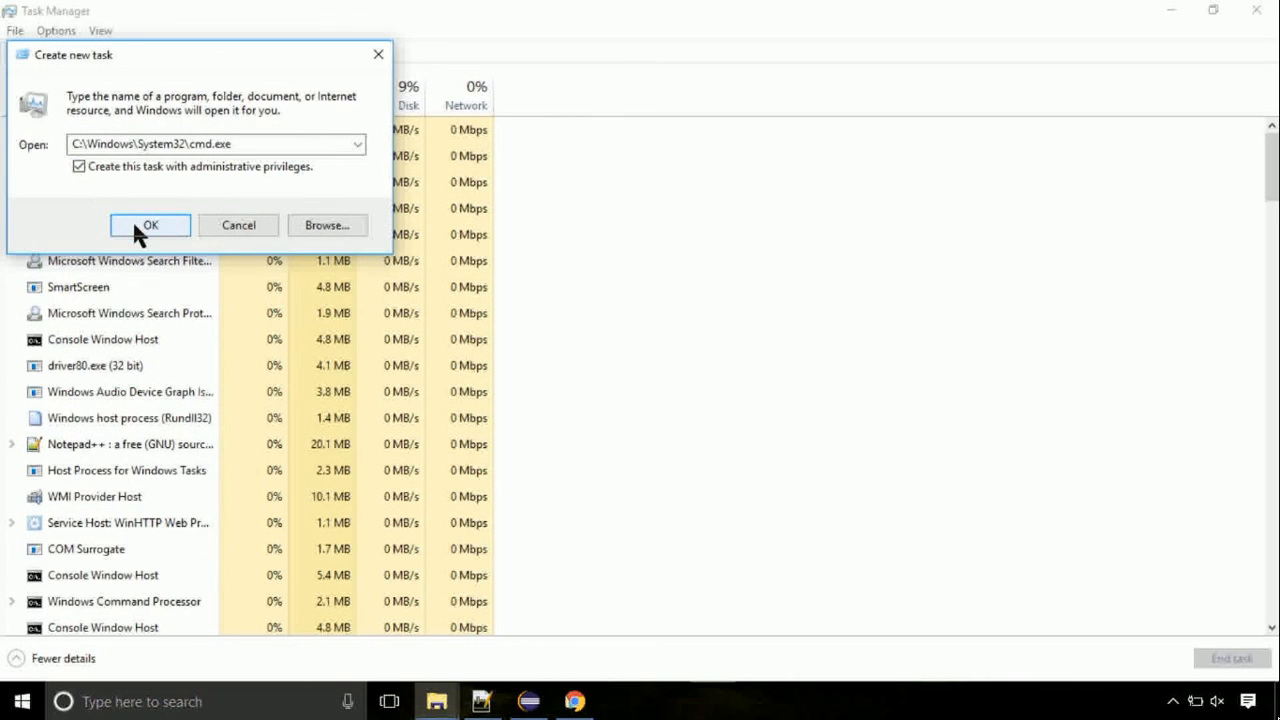
click(150, 224)
text(gpupdate)
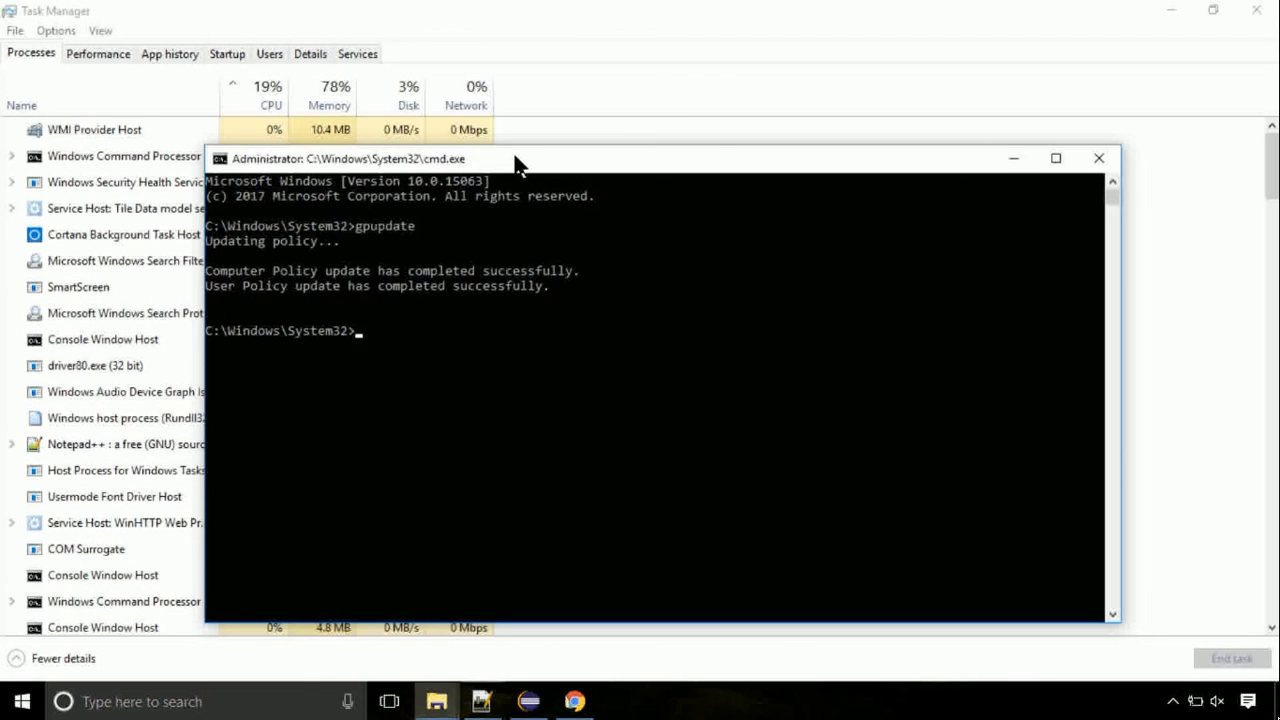
Step: Run 'chkdsk c:' in the administrator Command Prompt
text(chkdsk)
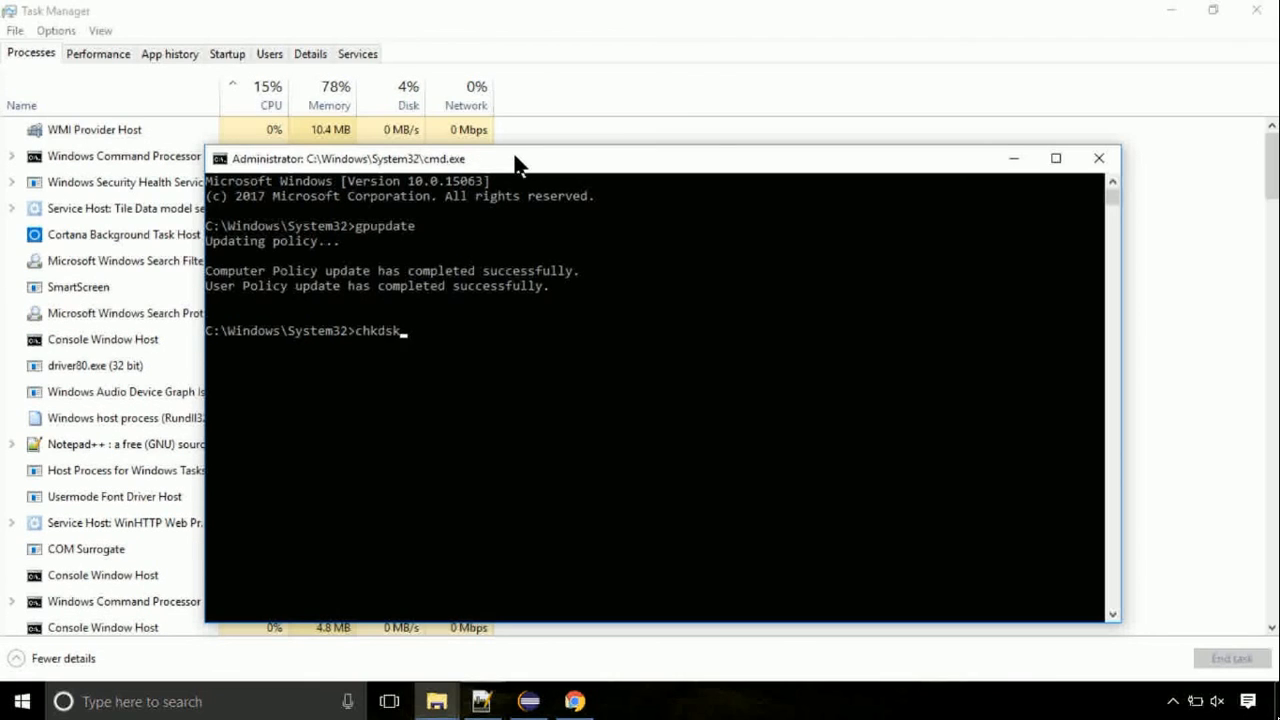
text(c:)
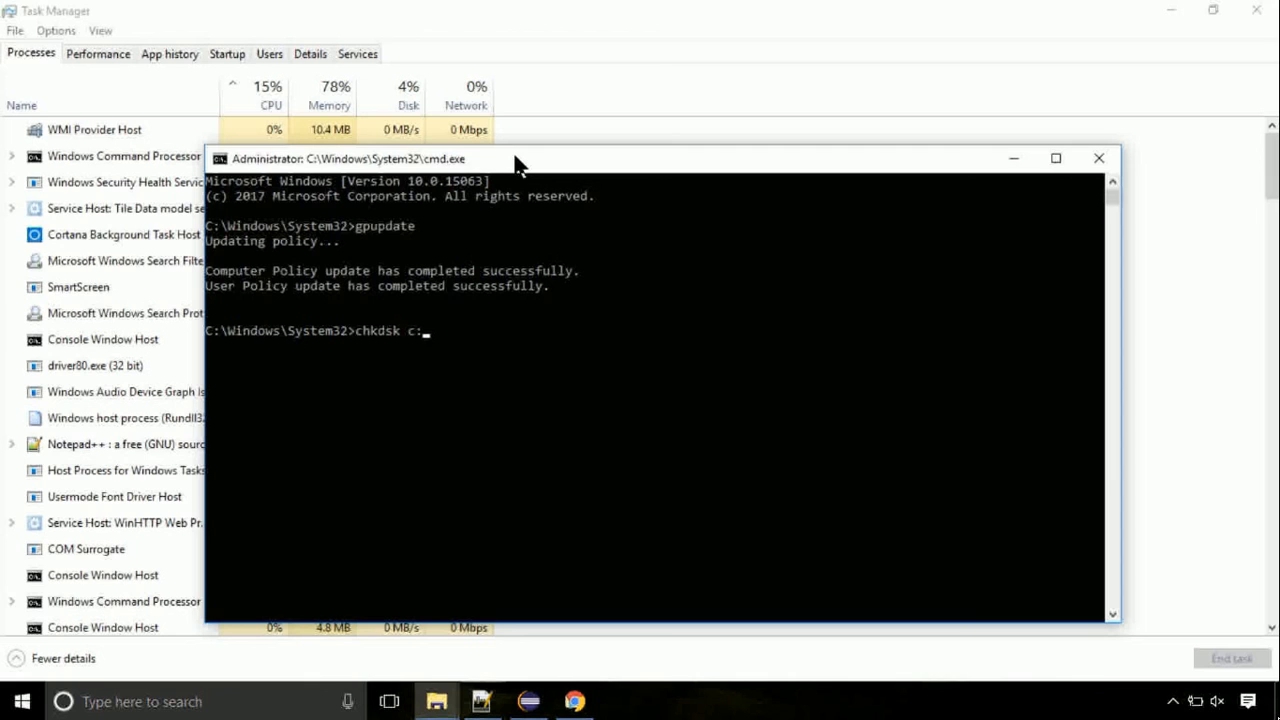
key(enter)
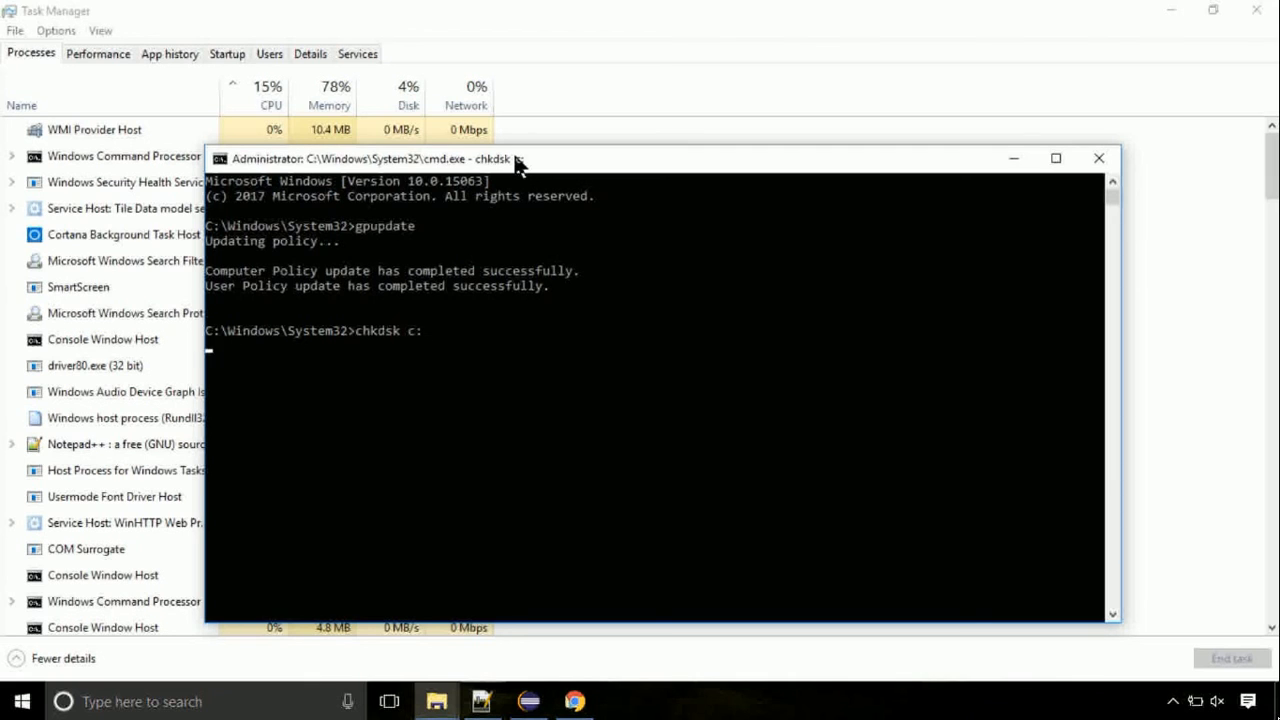